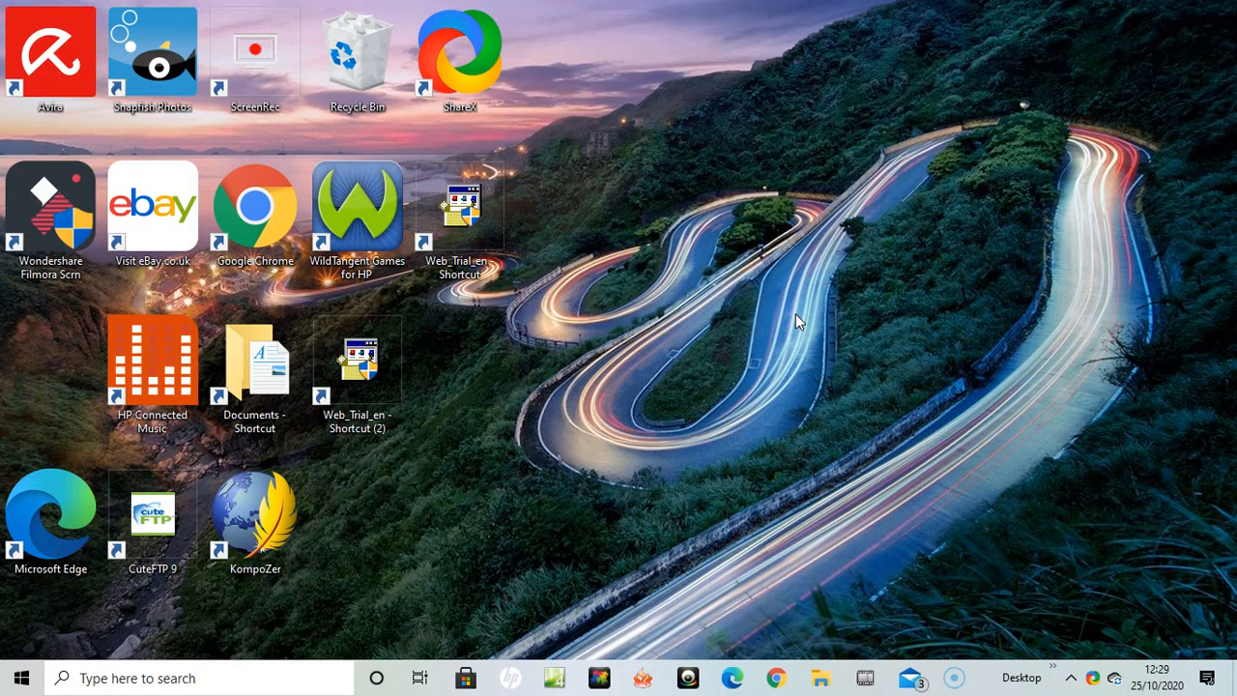
# Step: Check the wireless networks from the tray, then search Start for 'control Panel'
pyautogui.click(1071, 677)
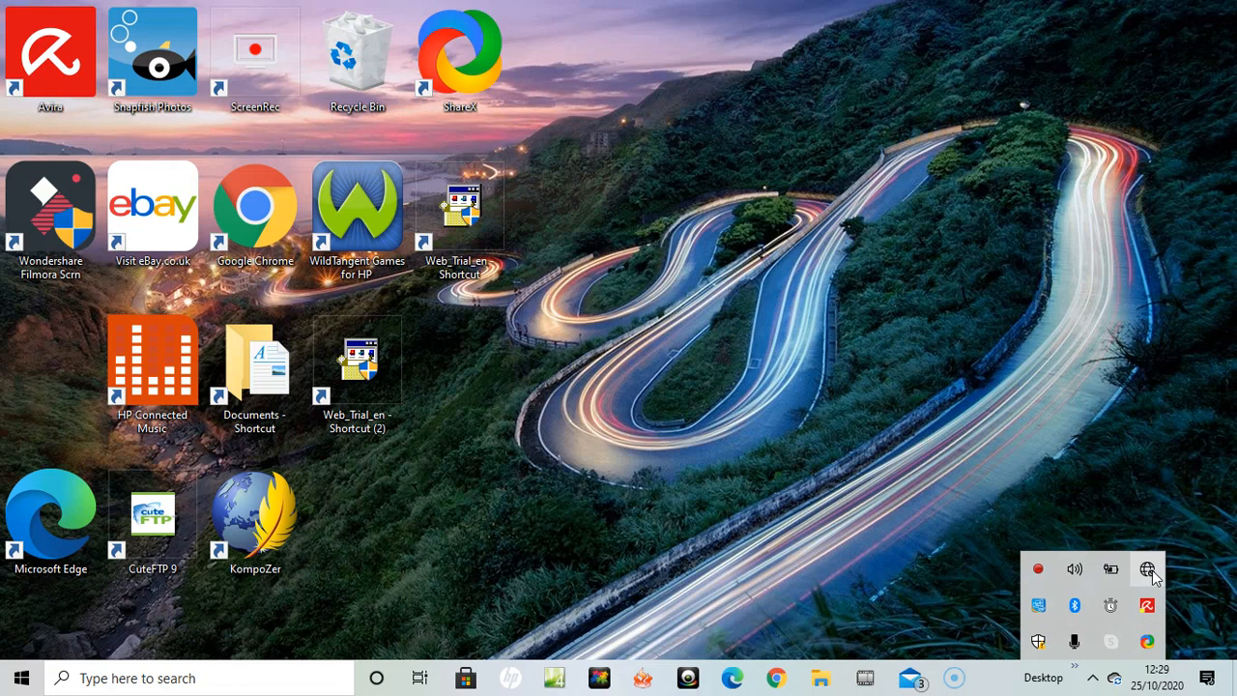
pyautogui.click(1146, 569)
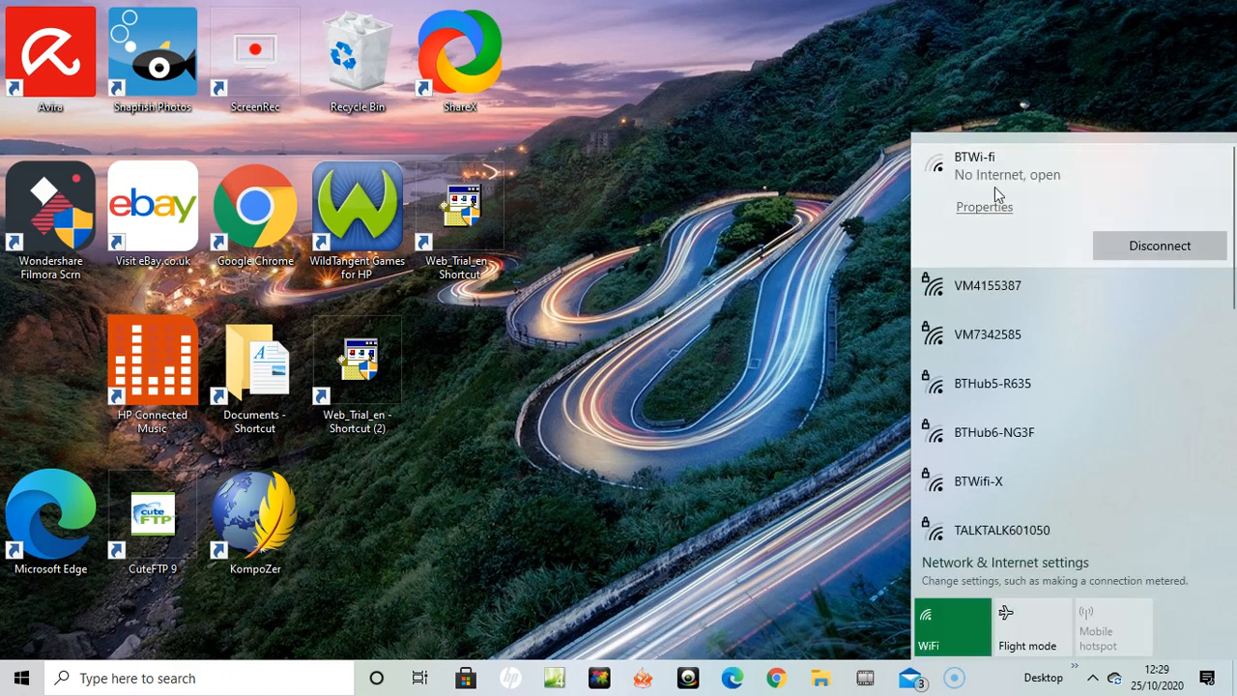
pyautogui.moveTo(1071, 189)
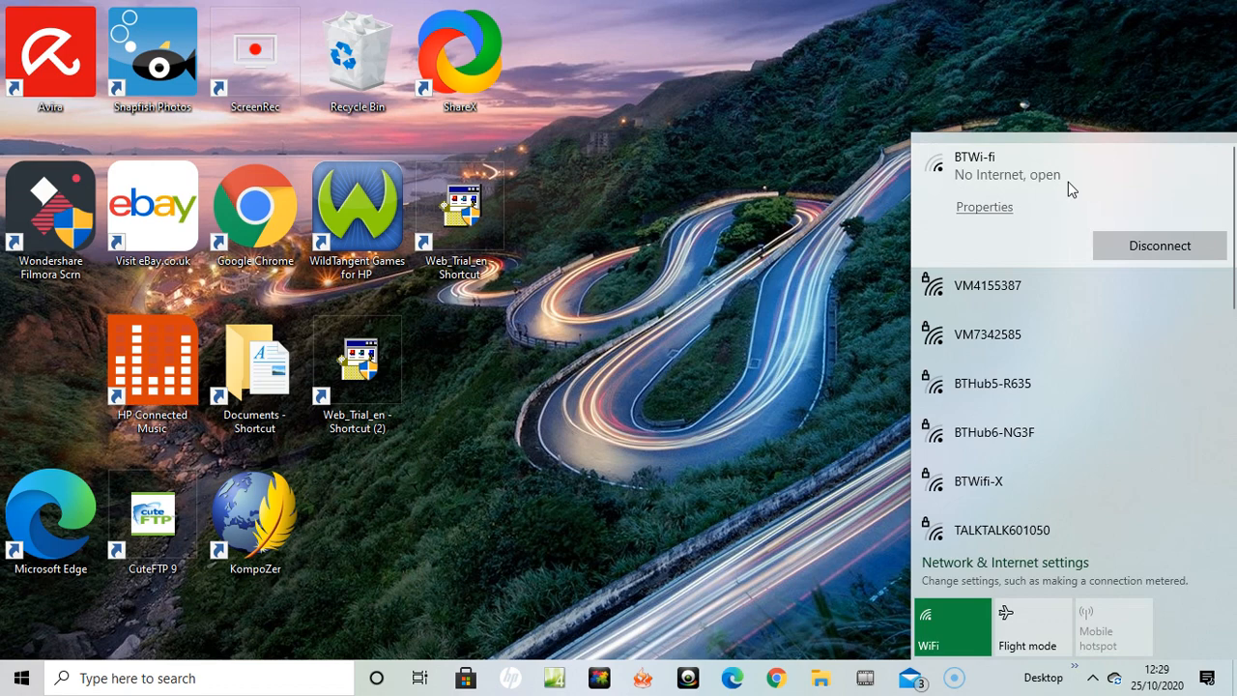
pyautogui.moveTo(827, 306)
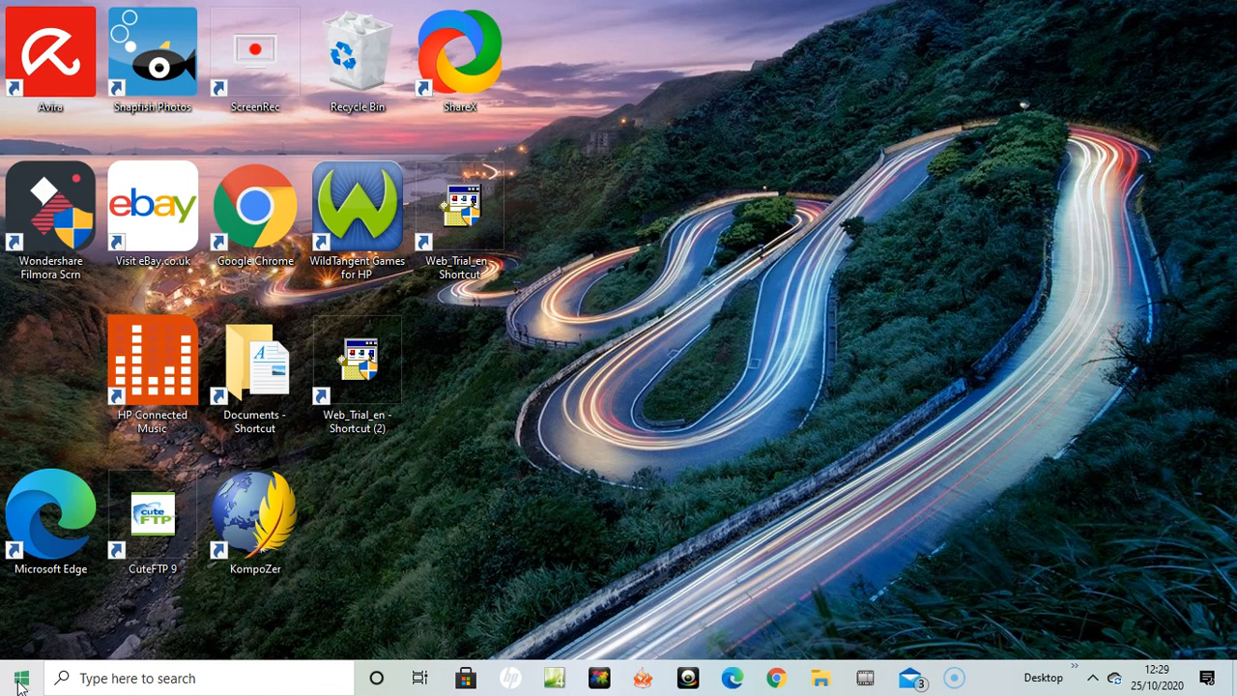
pyautogui.click(21, 676)
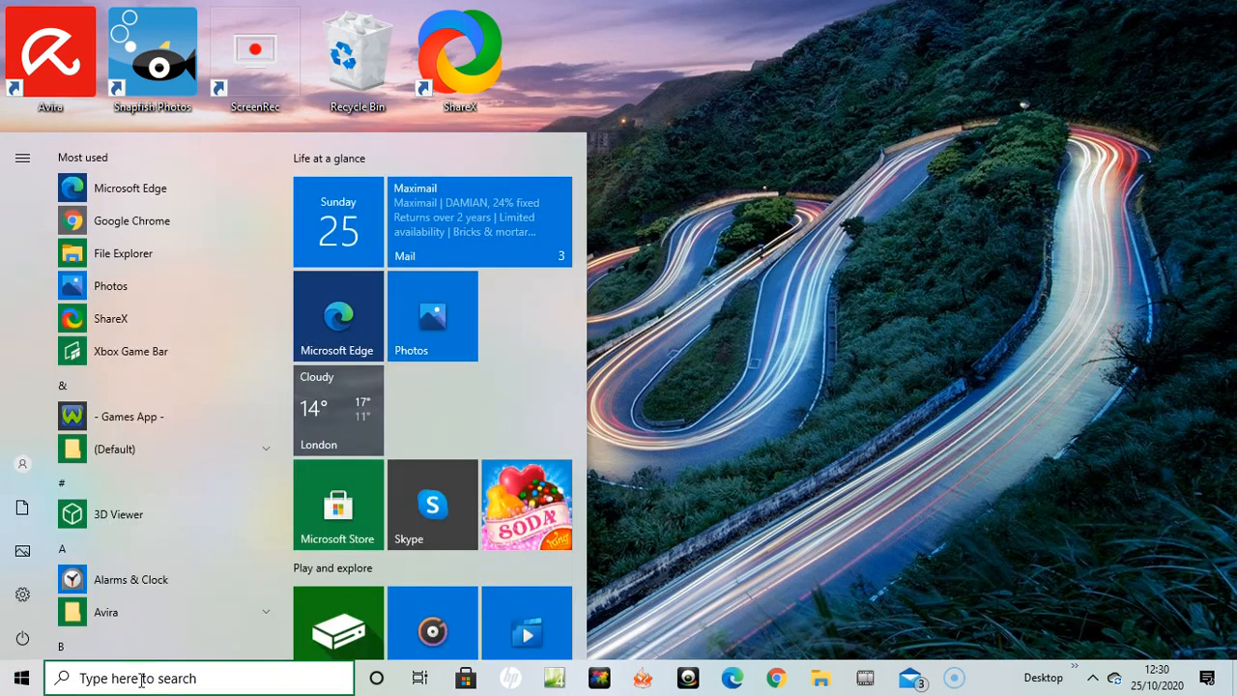
pyautogui.write('control Panel')
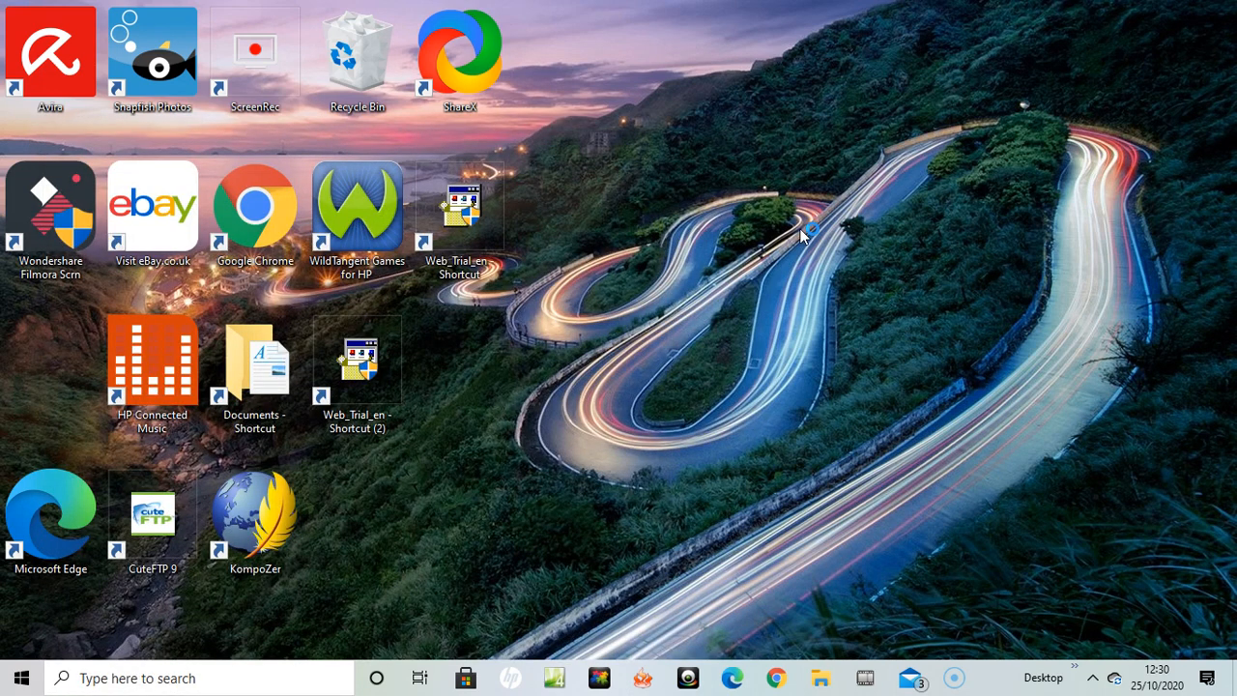
pyautogui.moveTo(827, 242)
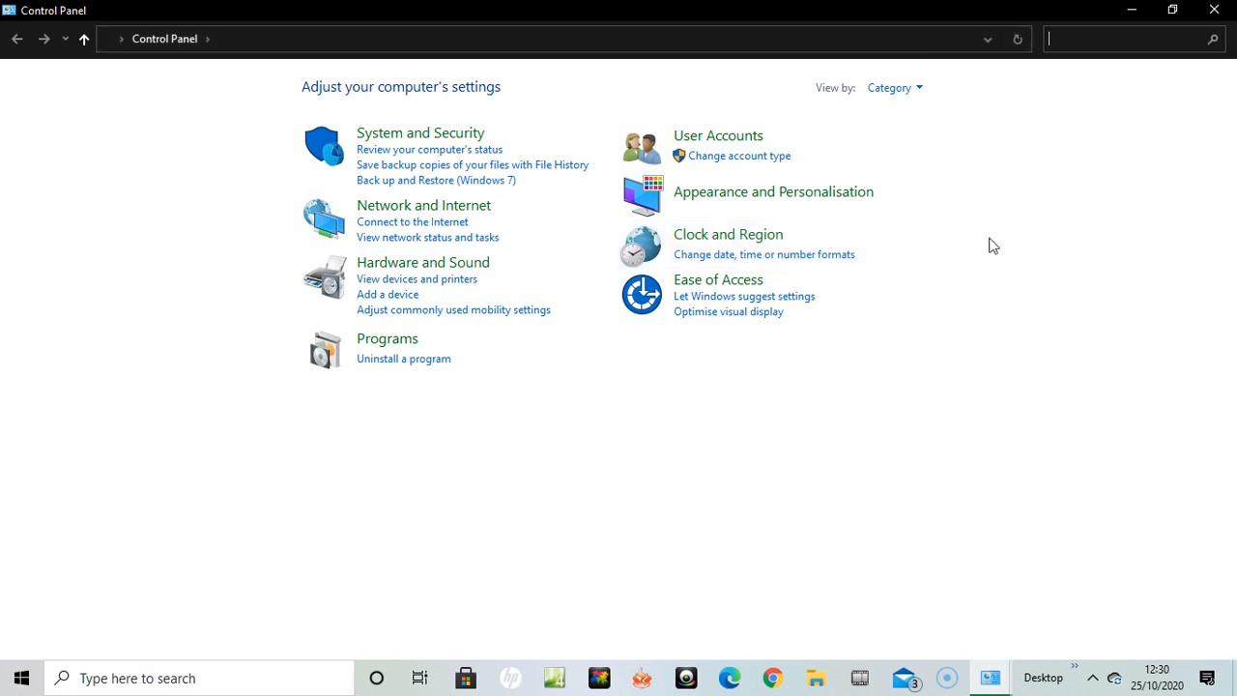
pyautogui.moveTo(1023, 197)
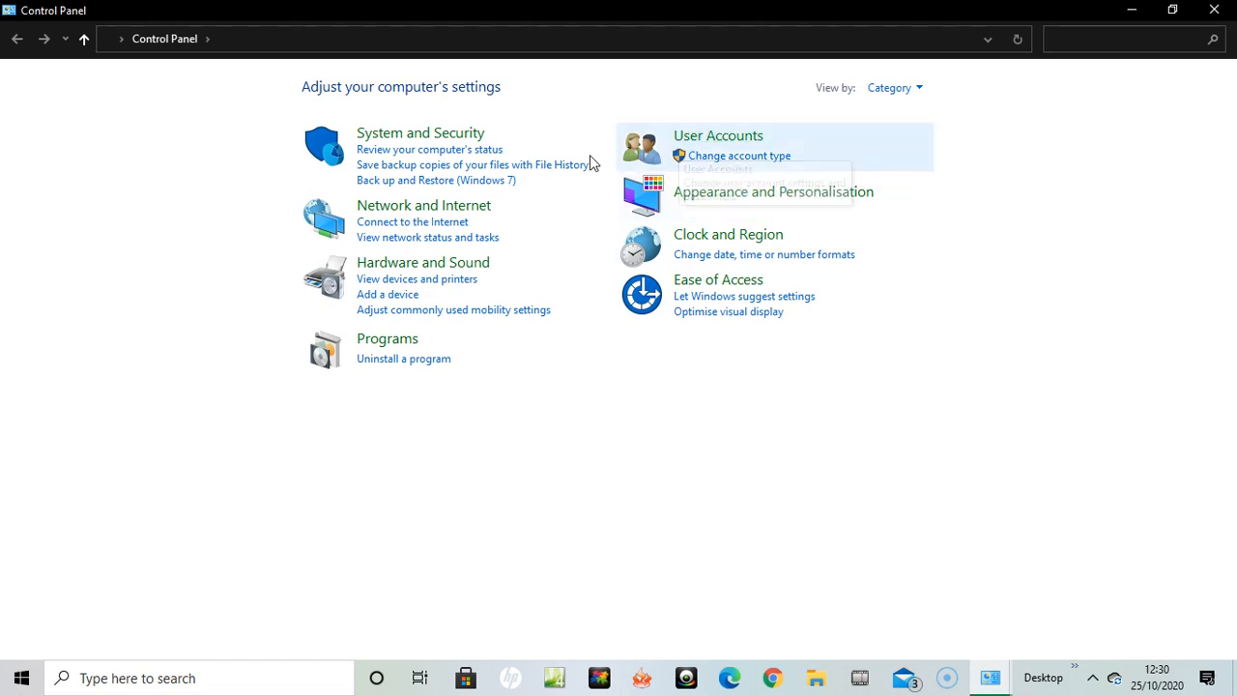
pyautogui.moveTo(423, 205)
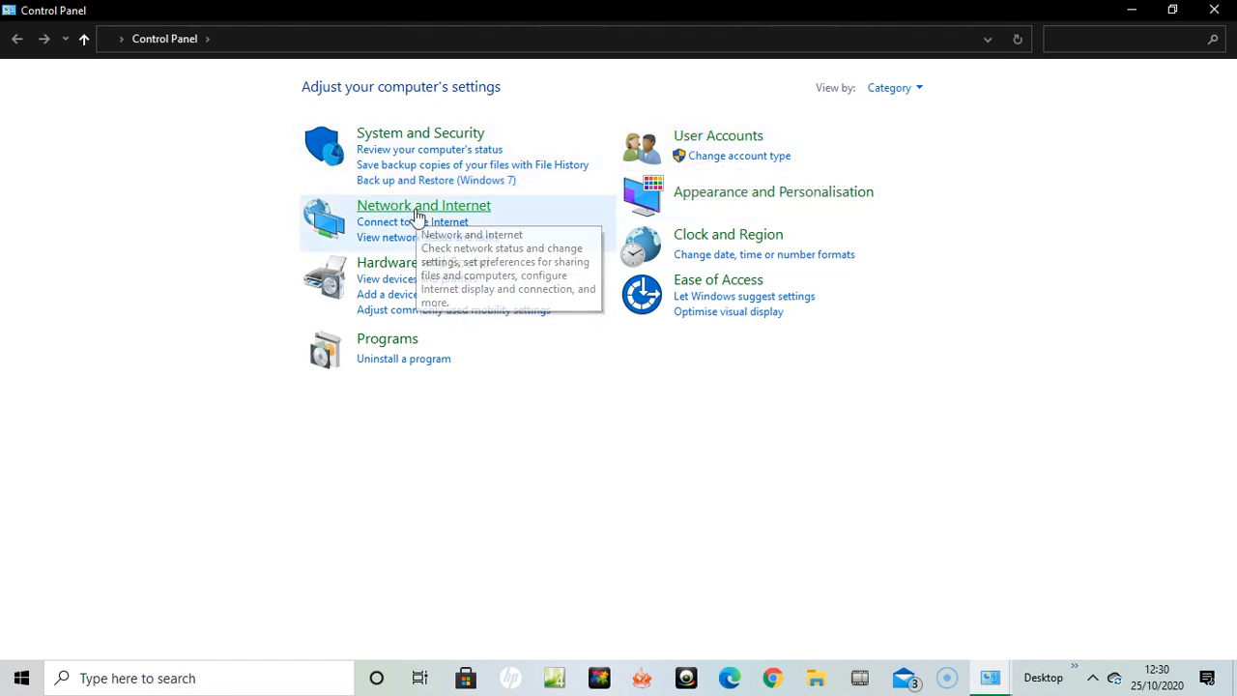
# Step: Go into Network and Internet, then Network and Sharing Centre
pyautogui.click(423, 205)
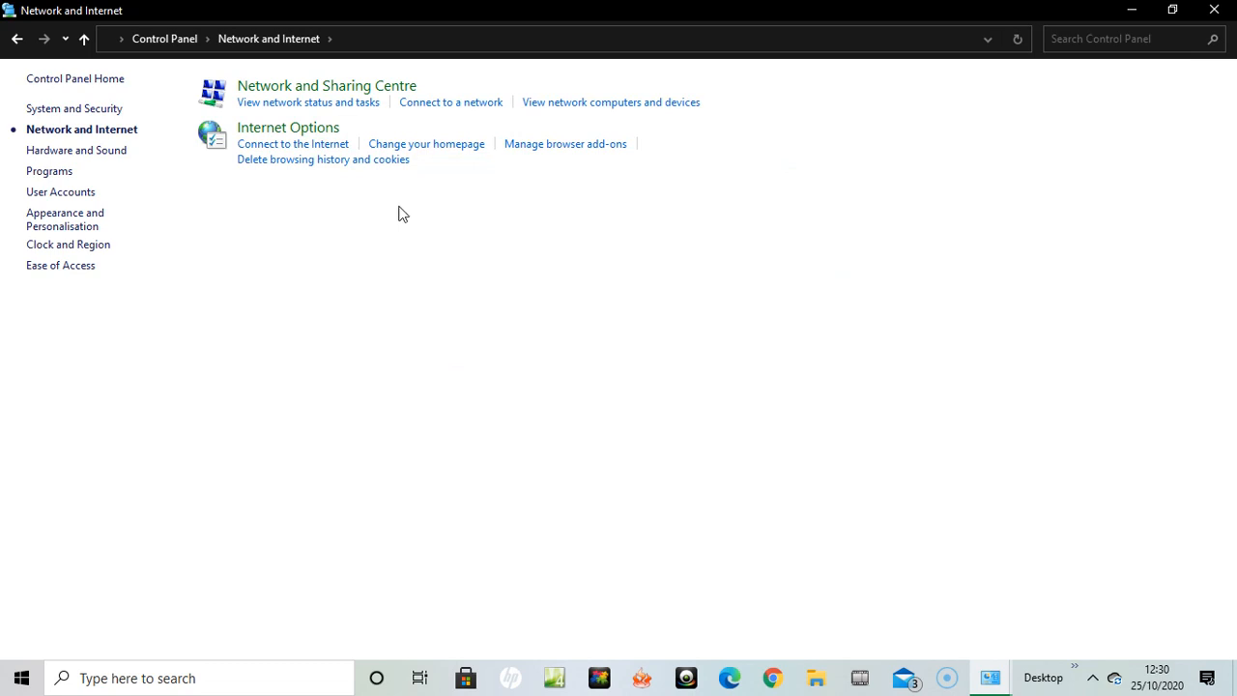
pyautogui.moveTo(402, 214)
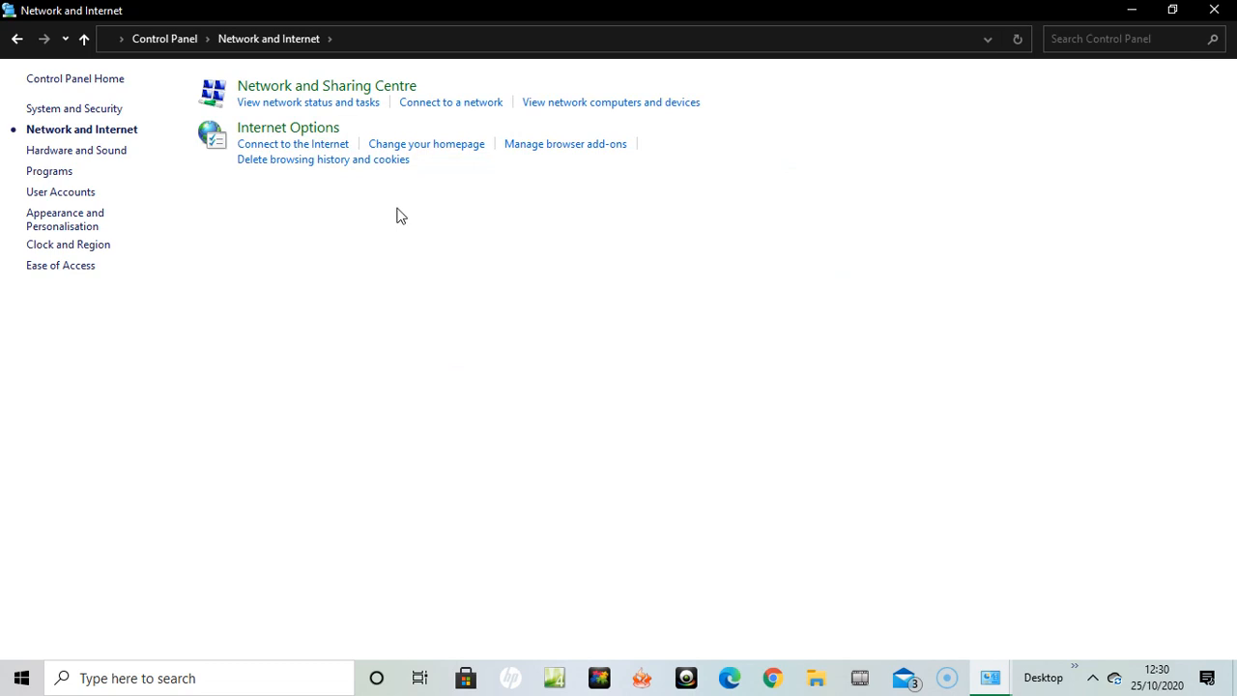
pyautogui.moveTo(375, 91)
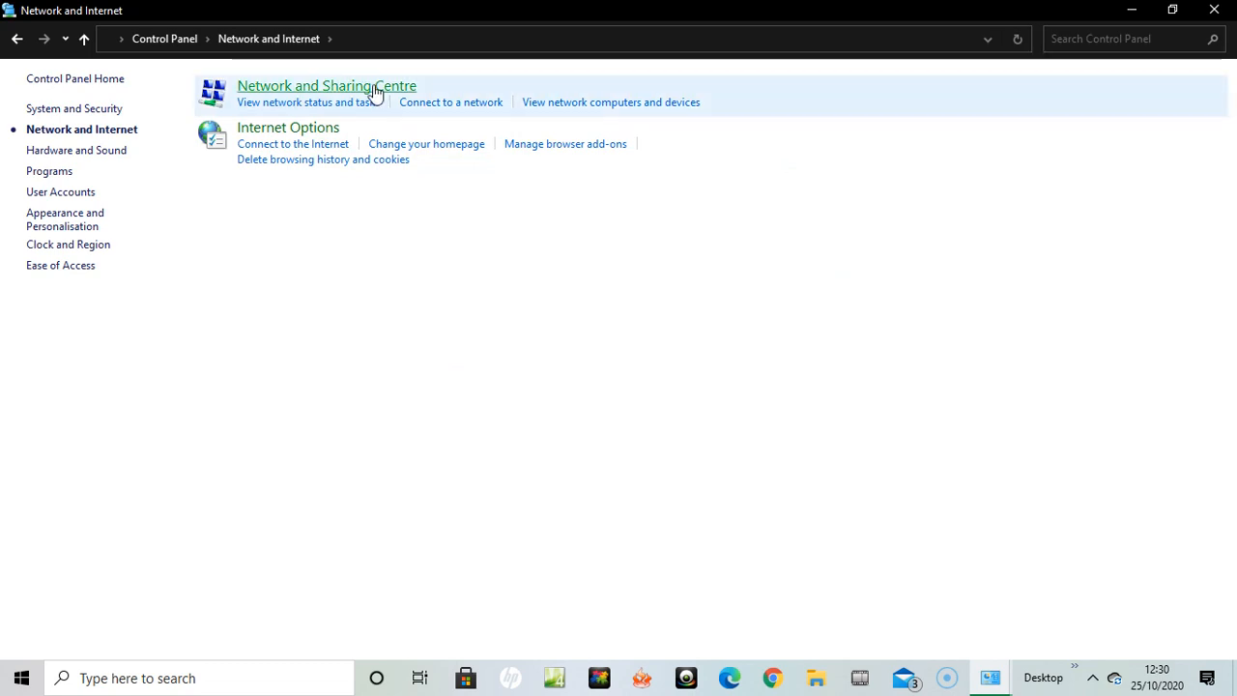
pyautogui.click(326, 85)
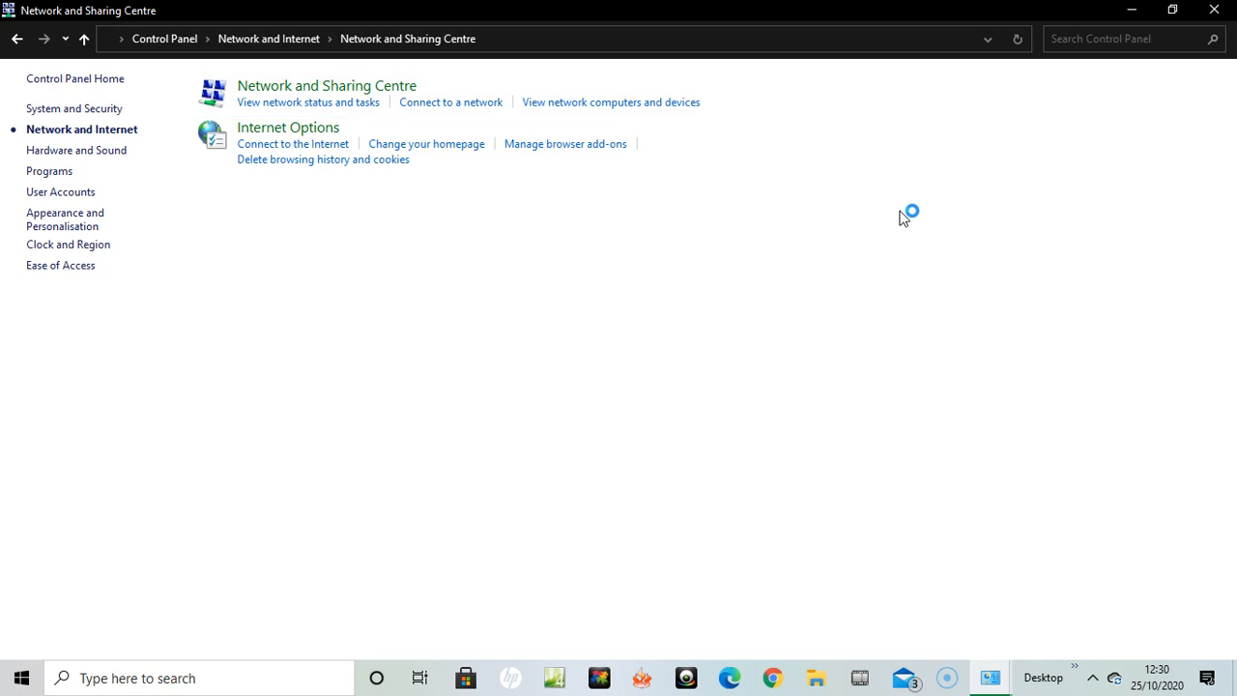
# Step: Show the network connections list with the Bluetooth, Ethernet and WiFi adapters
pyautogui.click(326, 85)
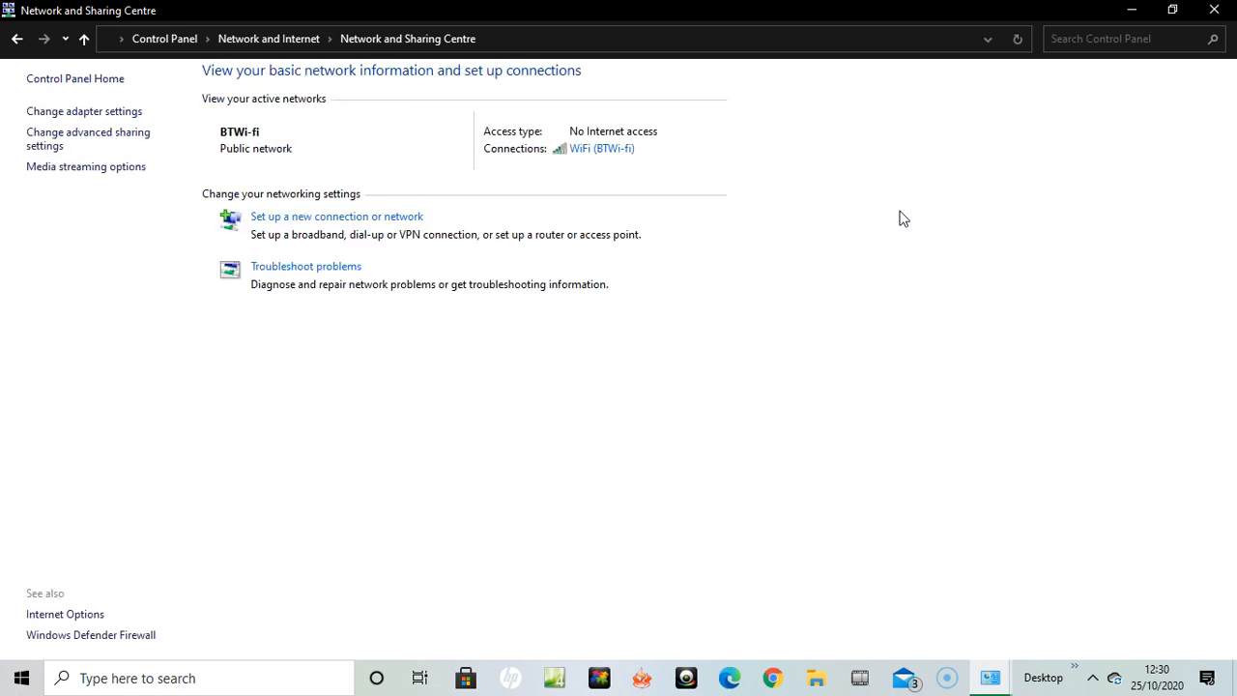
pyautogui.moveTo(578, 127)
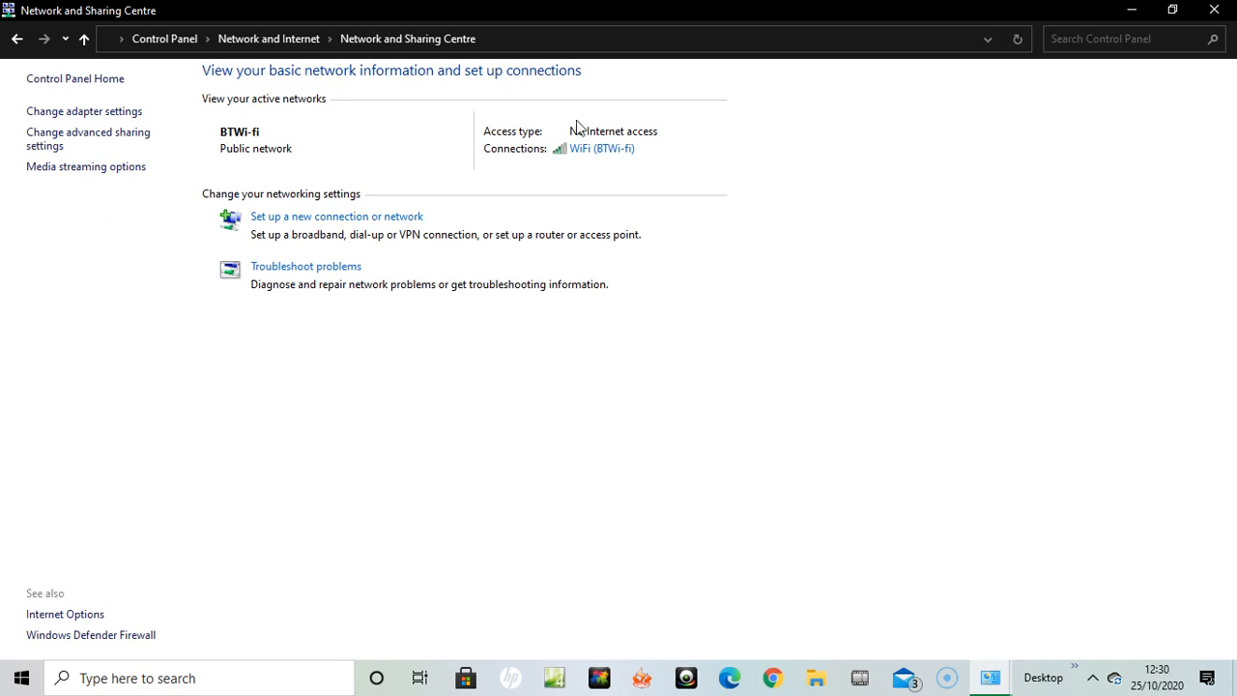
pyautogui.moveTo(104, 120)
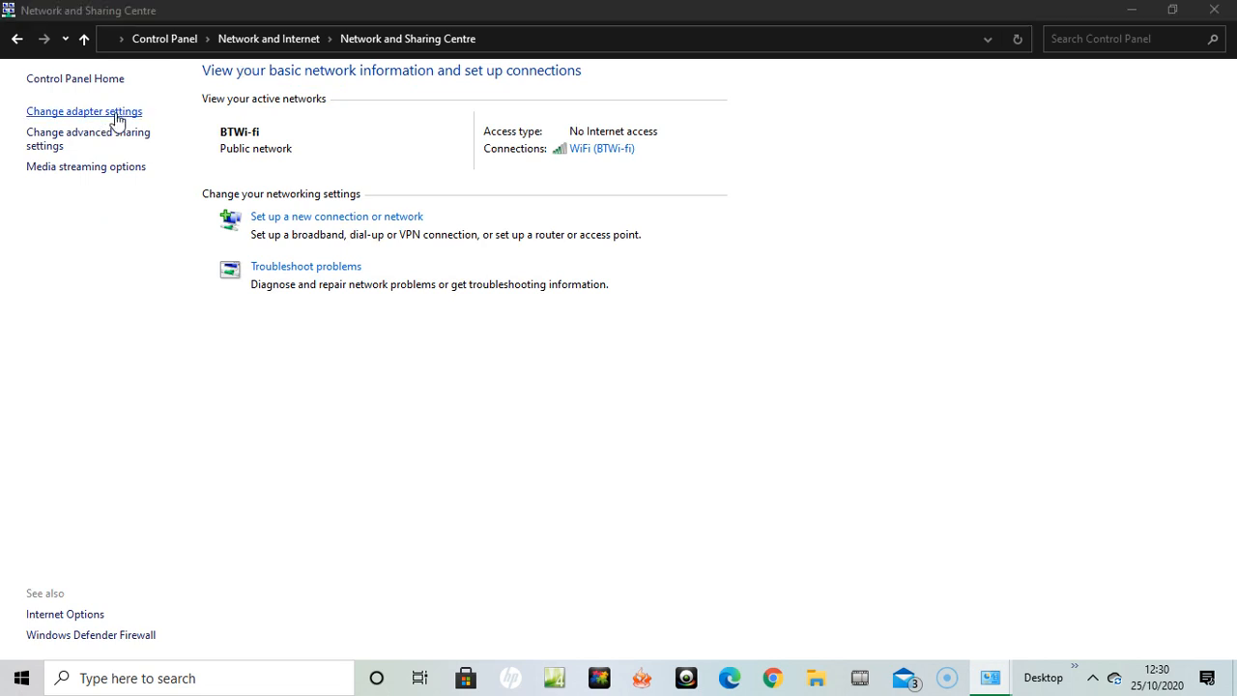
pyautogui.moveTo(947, 131)
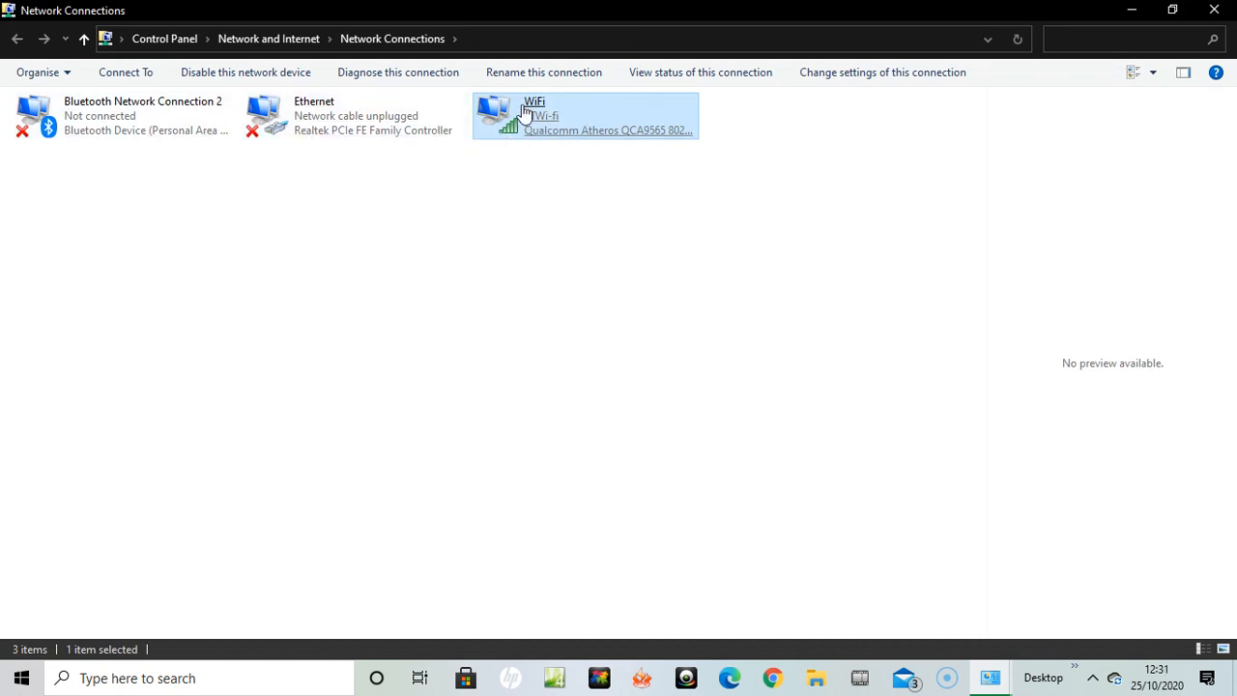
pyautogui.moveTo(527, 114)
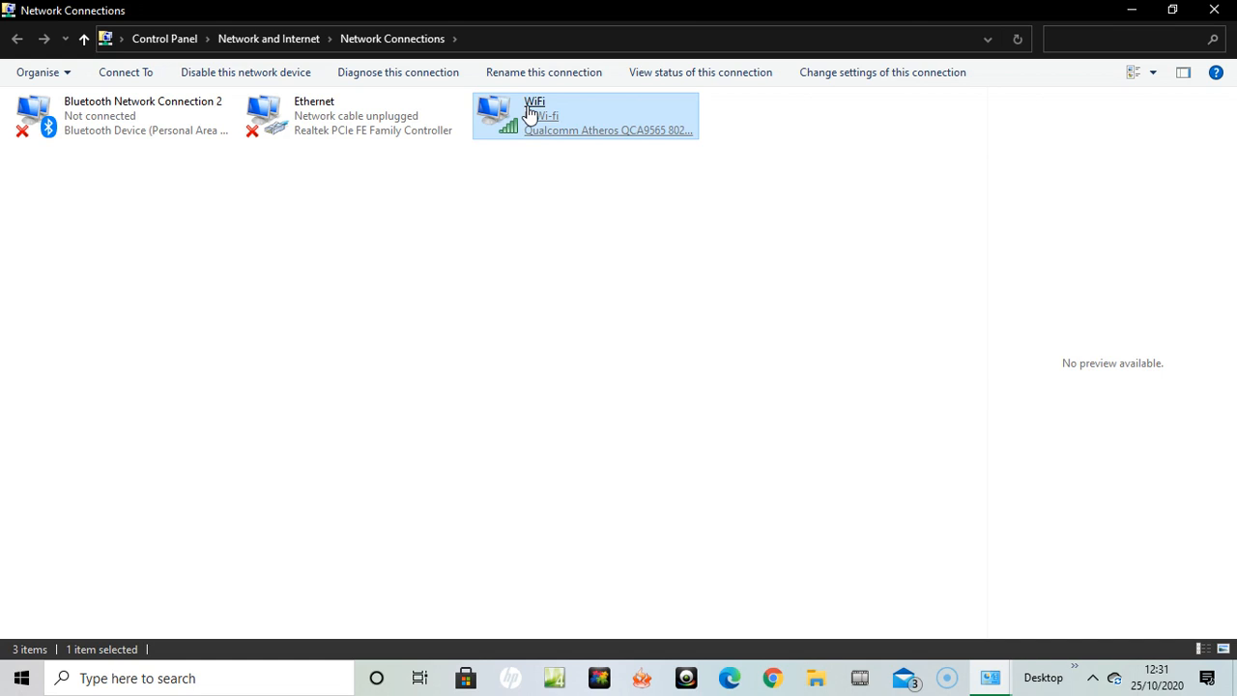
pyautogui.rightClick(584, 116)
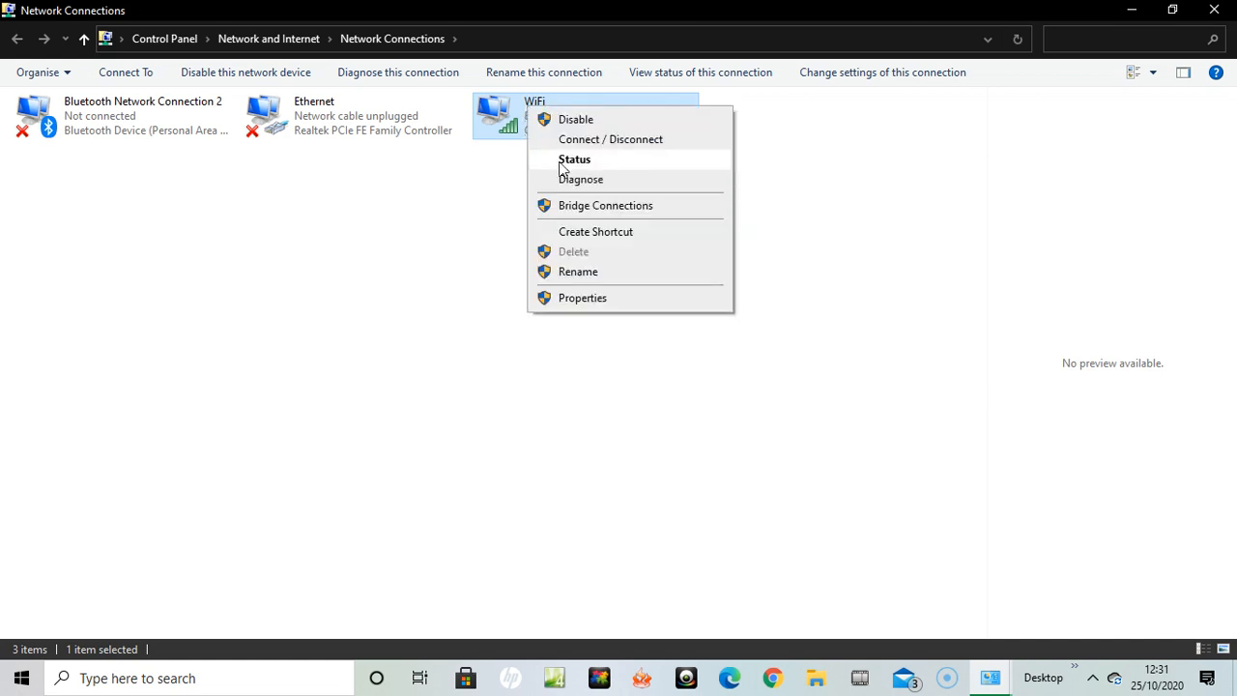
pyautogui.moveTo(582, 298)
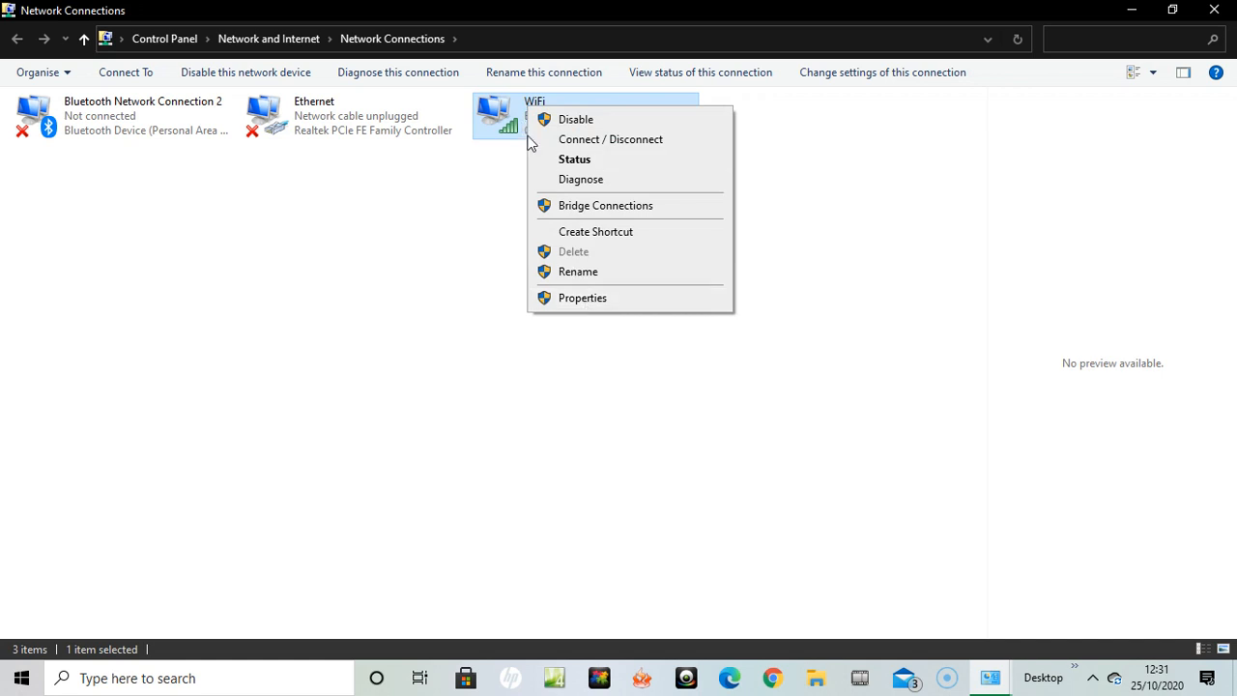
pyautogui.moveTo(510, 128)
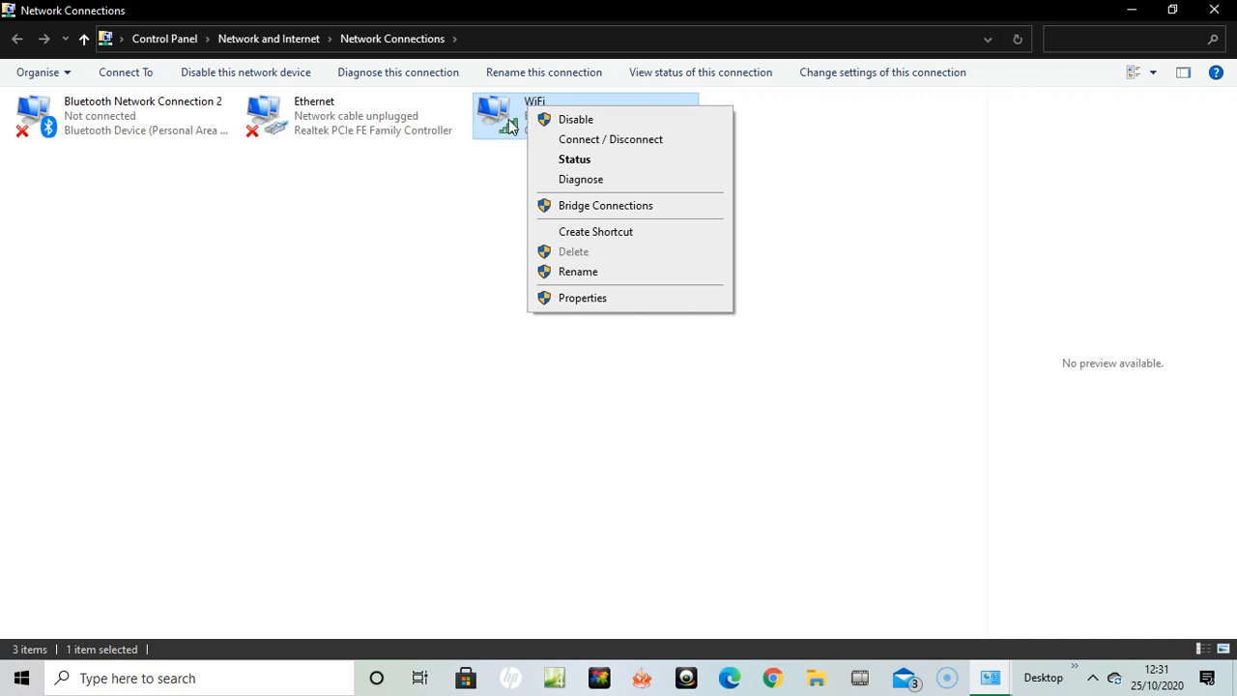
pyautogui.click(715, 287)
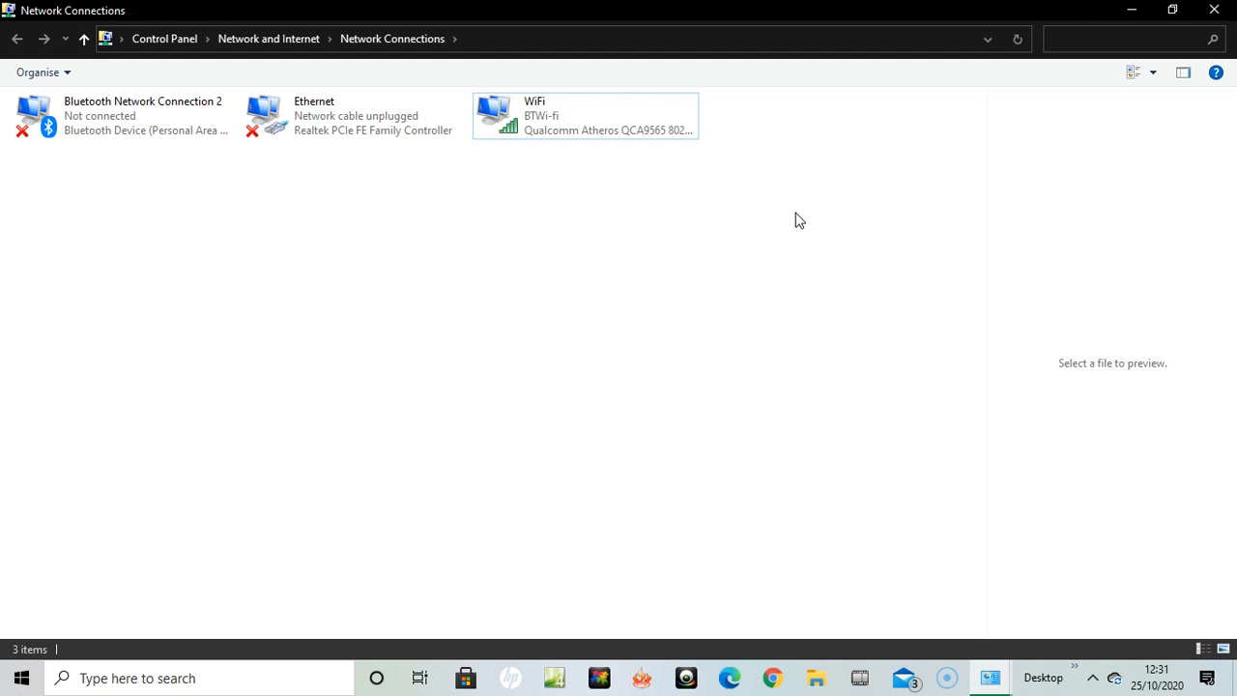
pyautogui.click(584, 116)
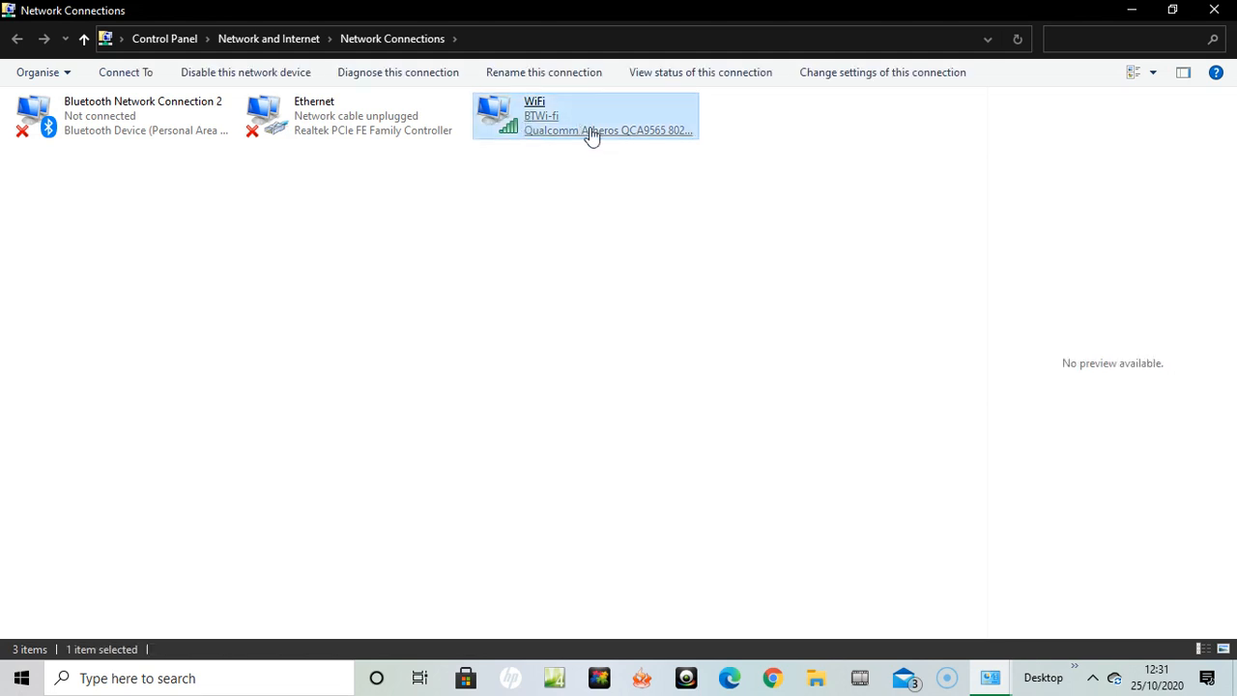
pyautogui.moveTo(531, 116)
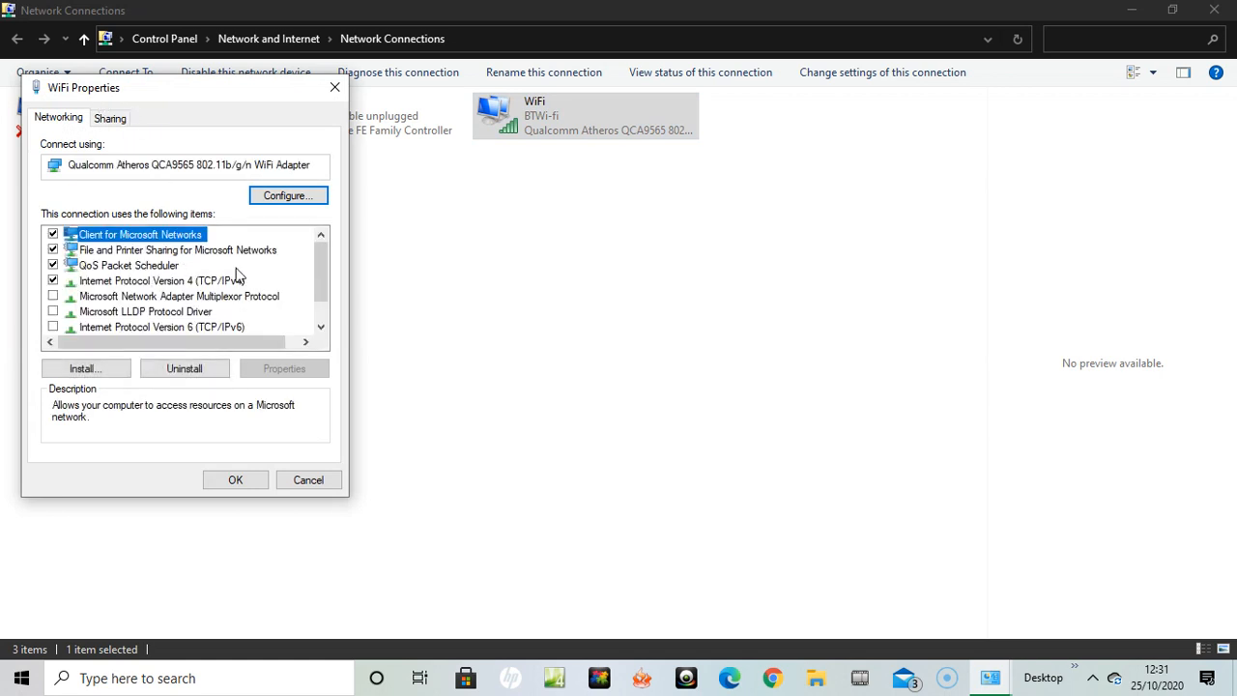
pyautogui.moveTo(139, 292)
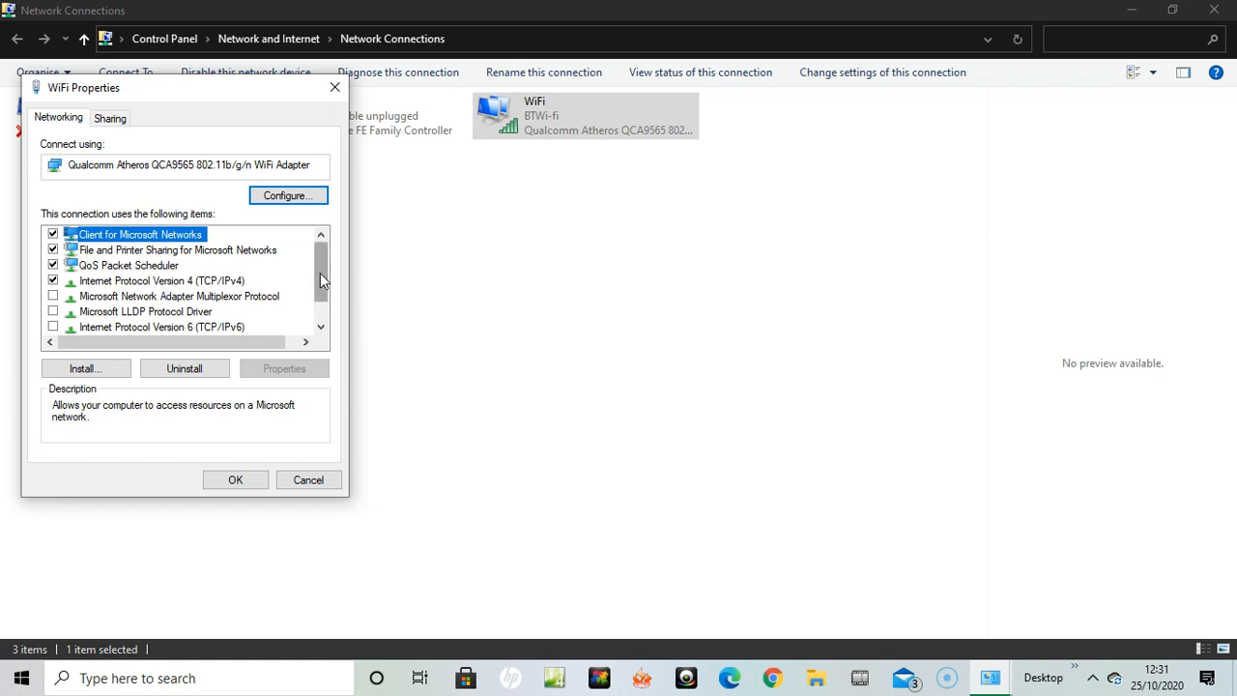
# Step: Untick Internet Protocol Version 6 (TCP/IPv6) in WiFi Properties, leaving IPv4 ticked
pyautogui.scroll(-3)
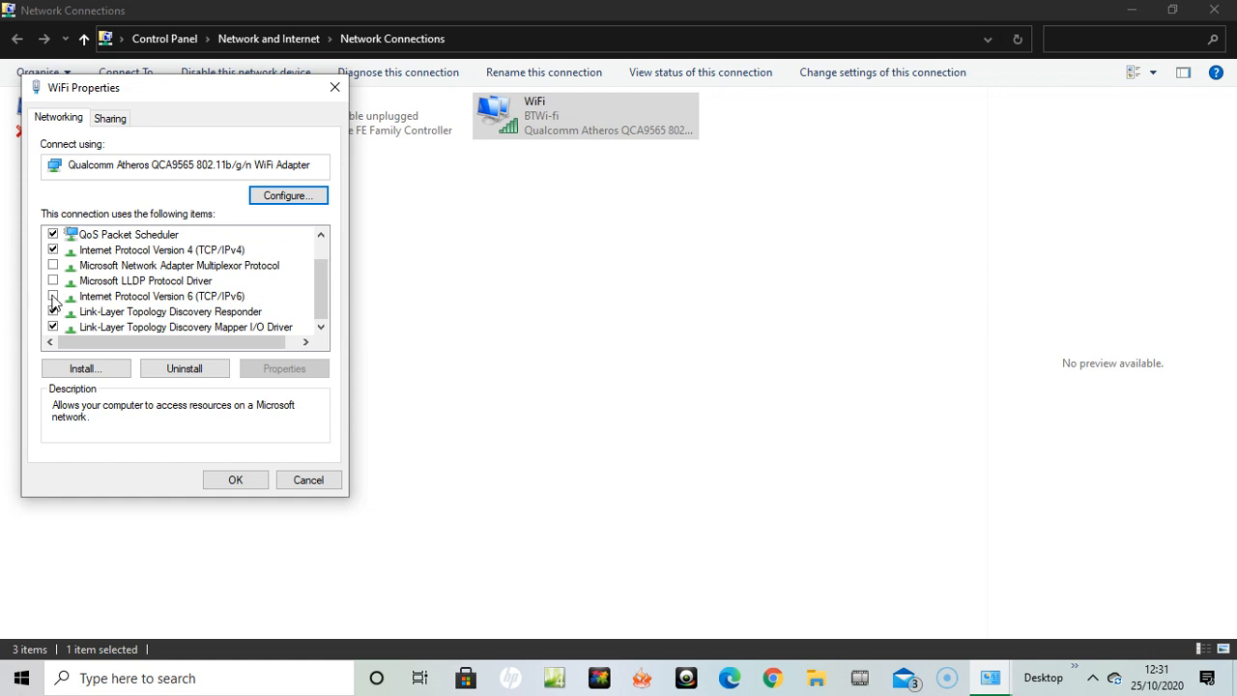
pyautogui.click(54, 295)
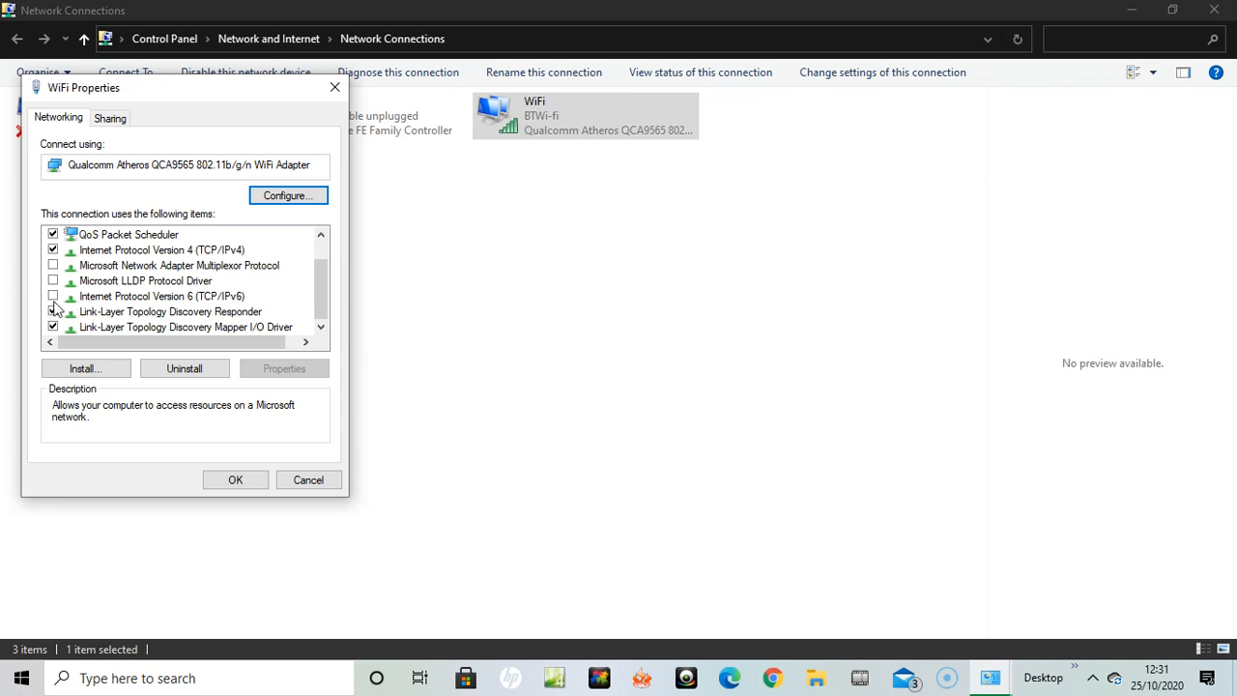
pyautogui.click(54, 311)
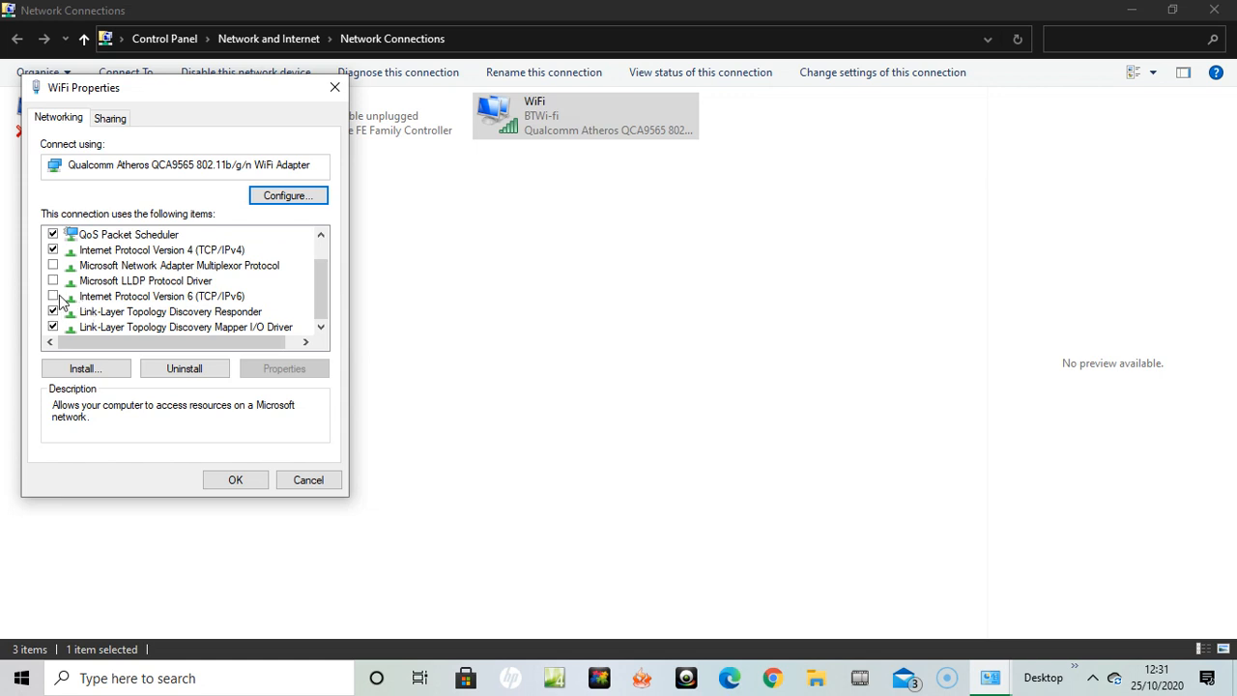
pyautogui.moveTo(85, 301)
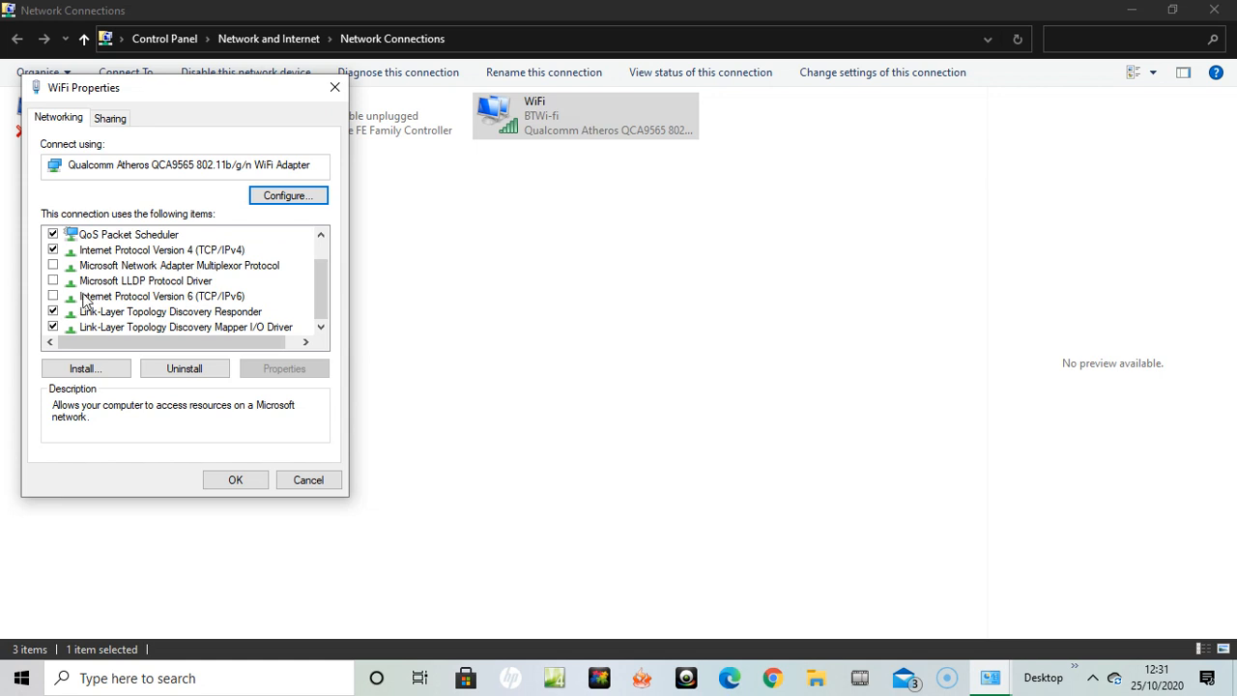
pyautogui.moveTo(70, 301)
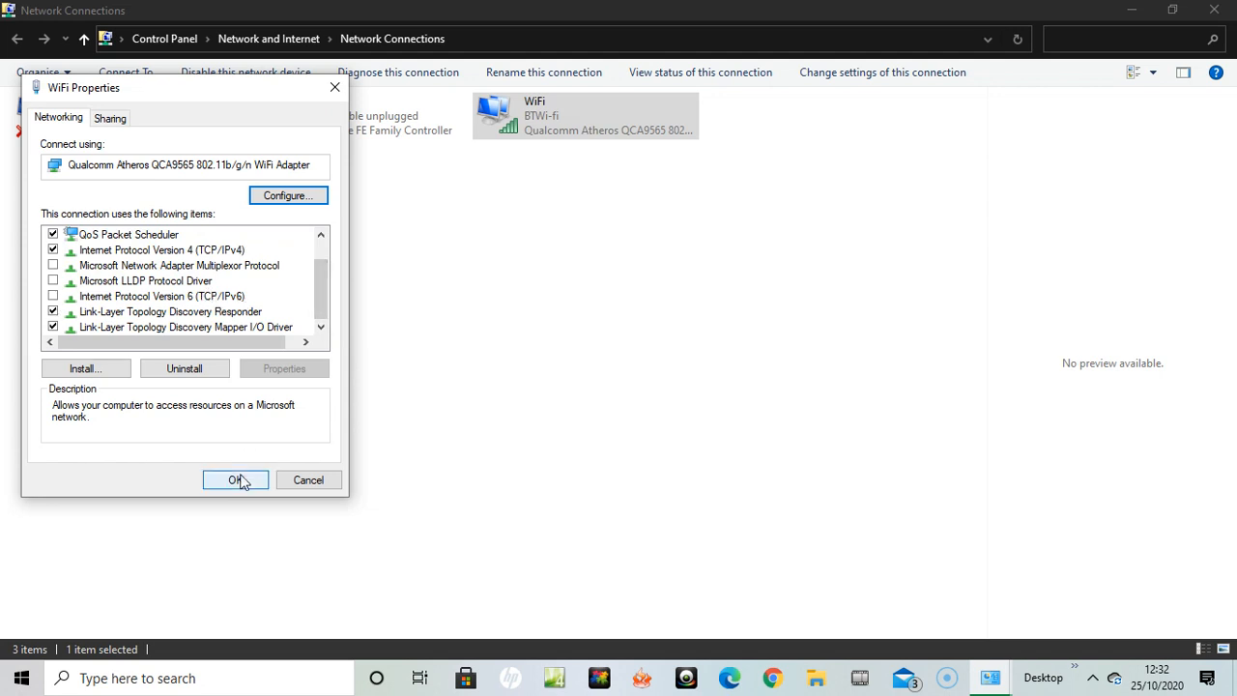
# Step: Confirm the WiFi Properties with OK, returning to Network Connections
pyautogui.click(235, 480)
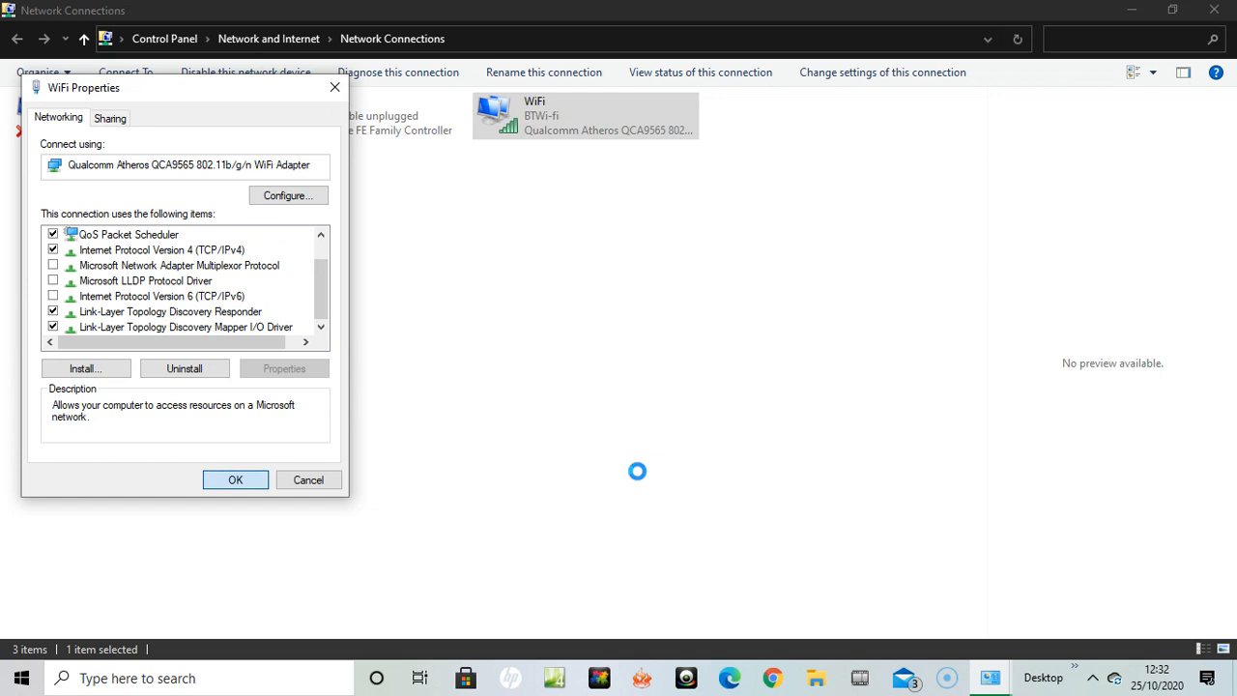
pyautogui.click(236, 480)
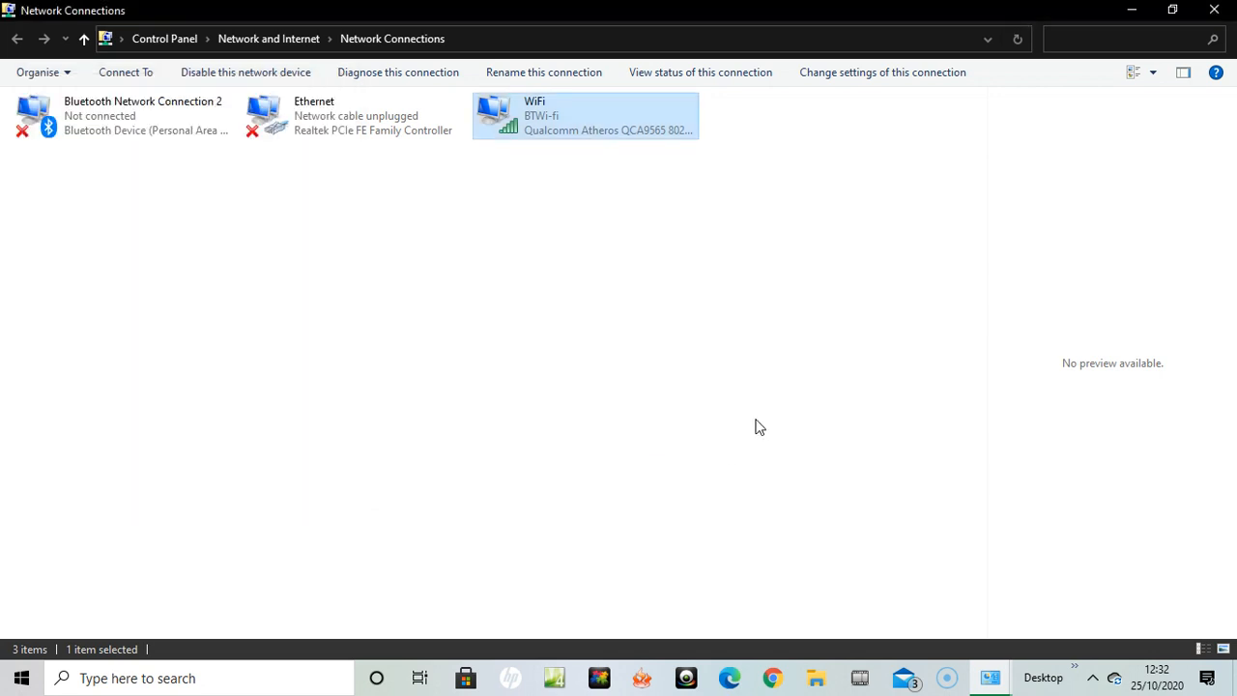
pyautogui.moveTo(959, 162)
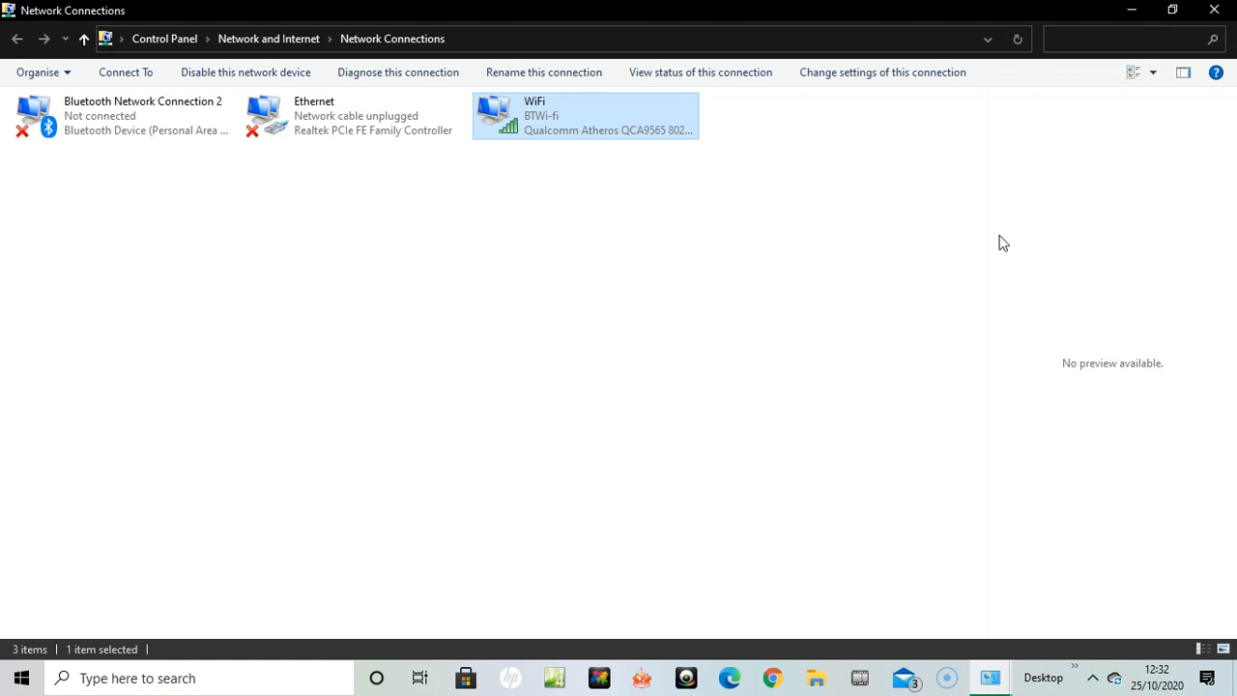
pyautogui.moveTo(108, 671)
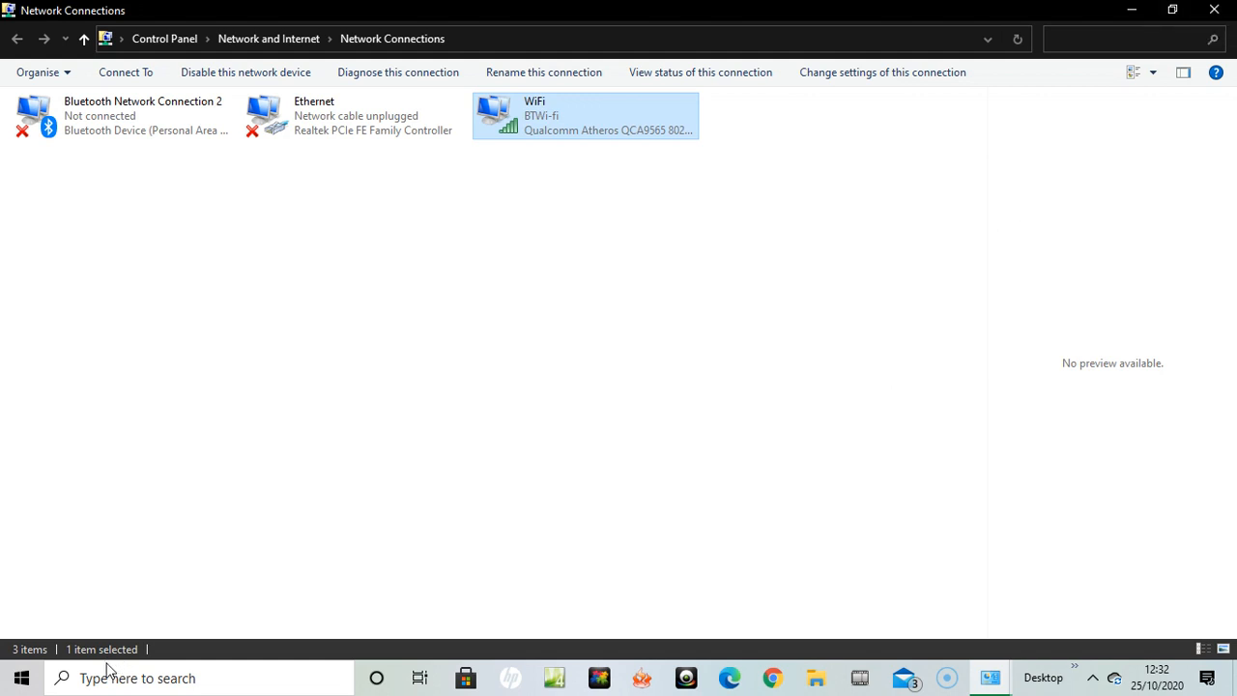
pyautogui.moveTo(379, 449)
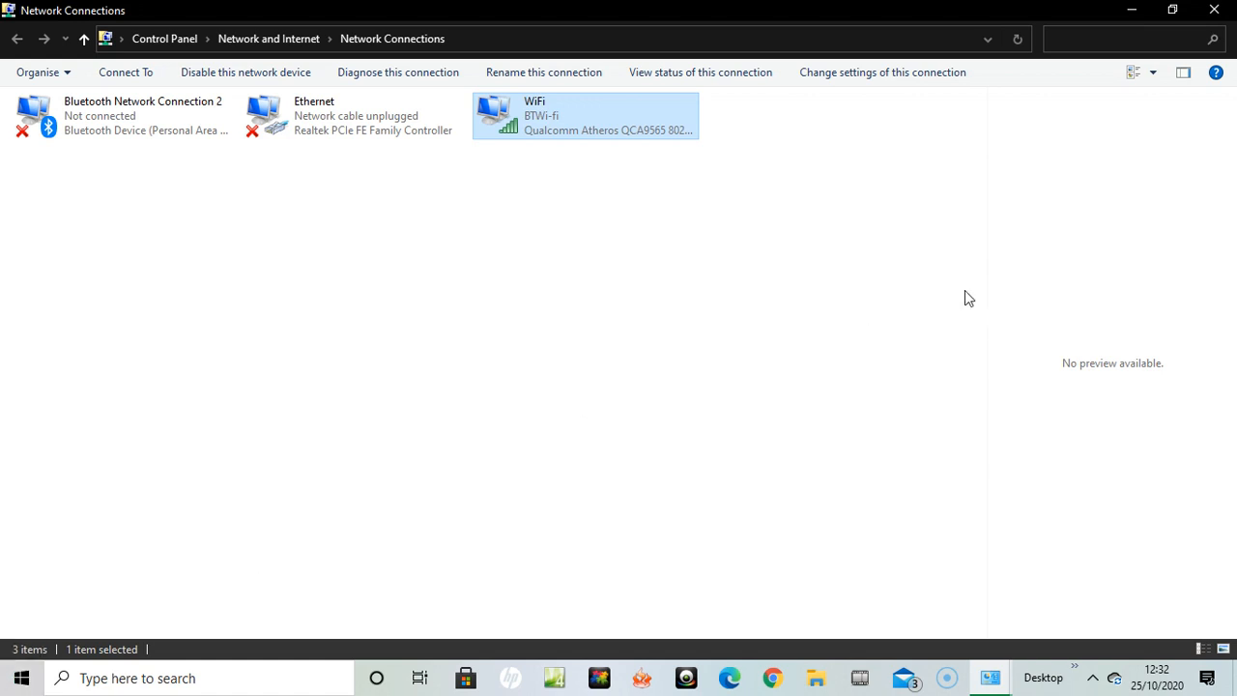
pyautogui.moveTo(719, 307)
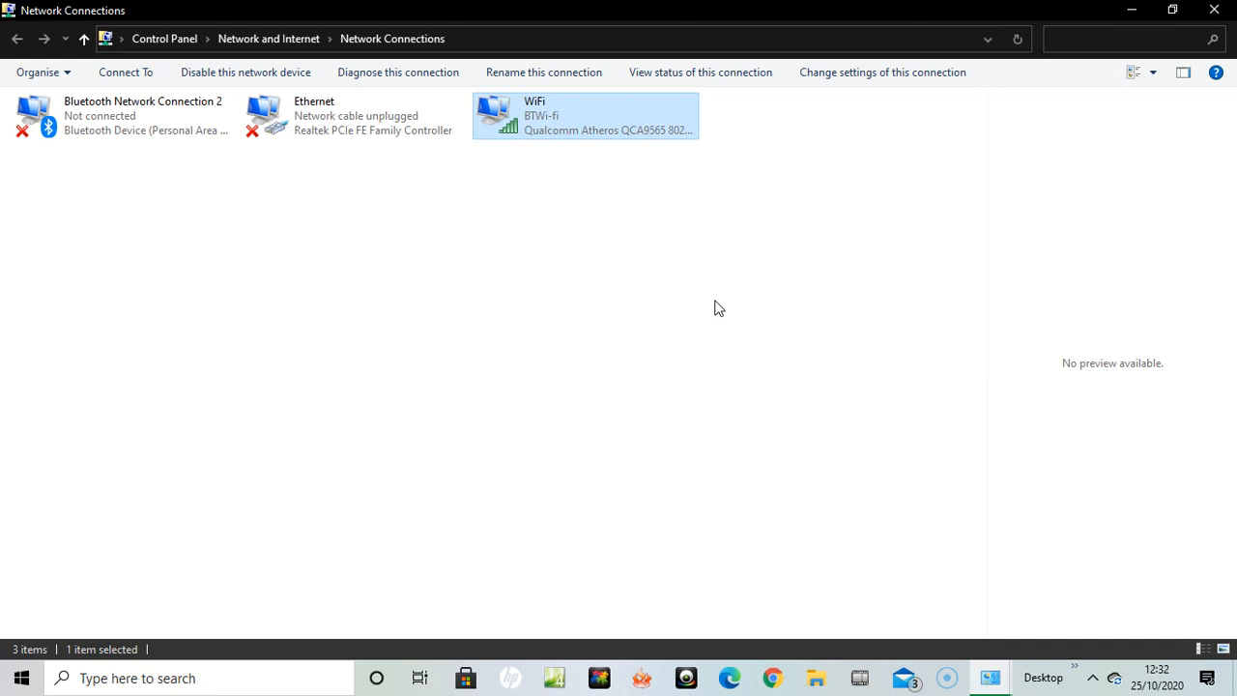
pyautogui.moveTo(1032, 266)
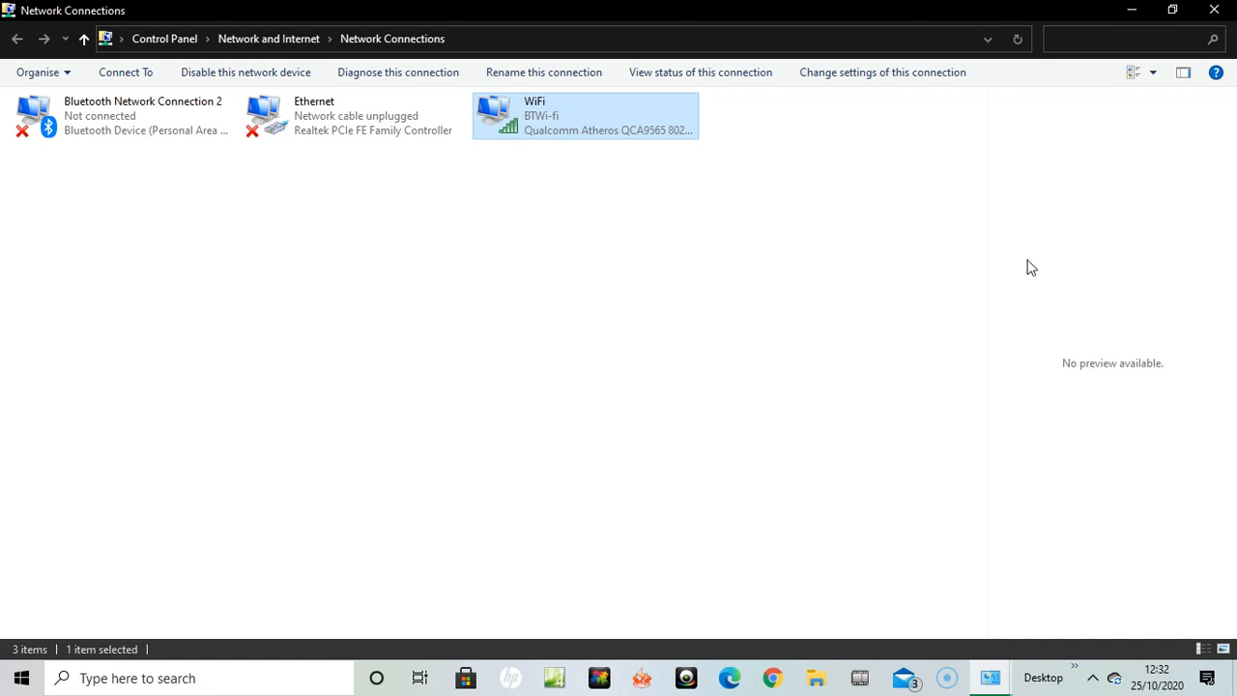
pyautogui.moveTo(850, 352)
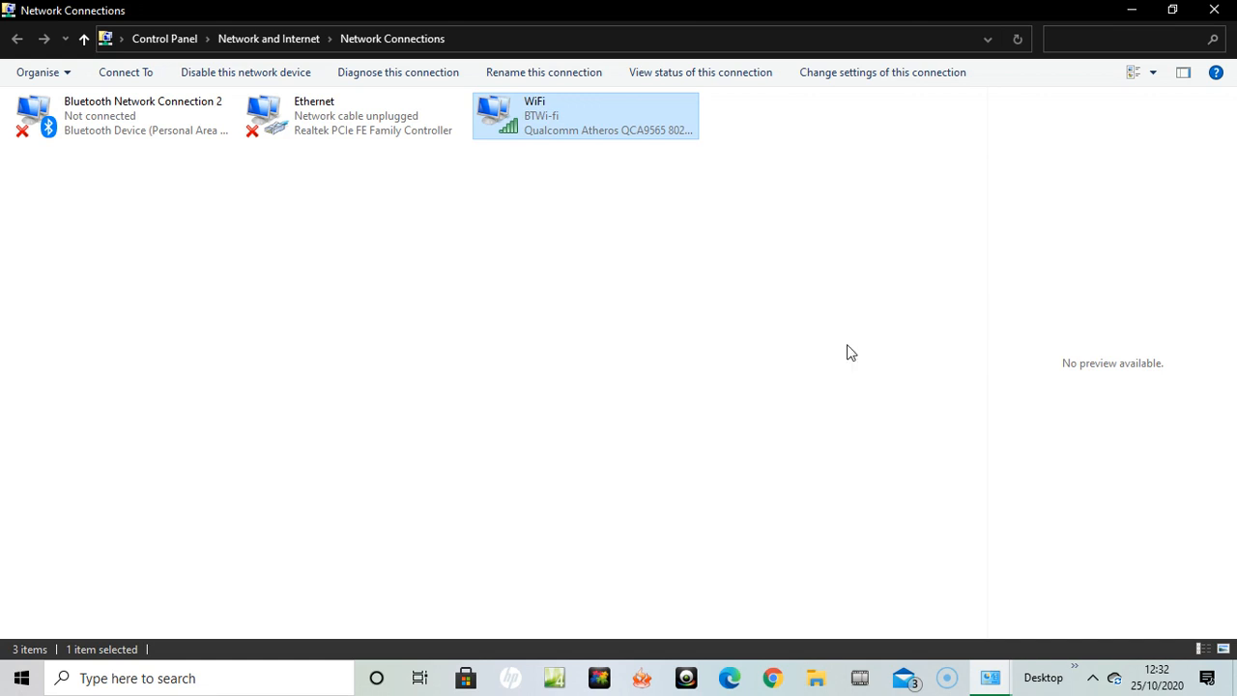
pyautogui.moveTo(874, 325)
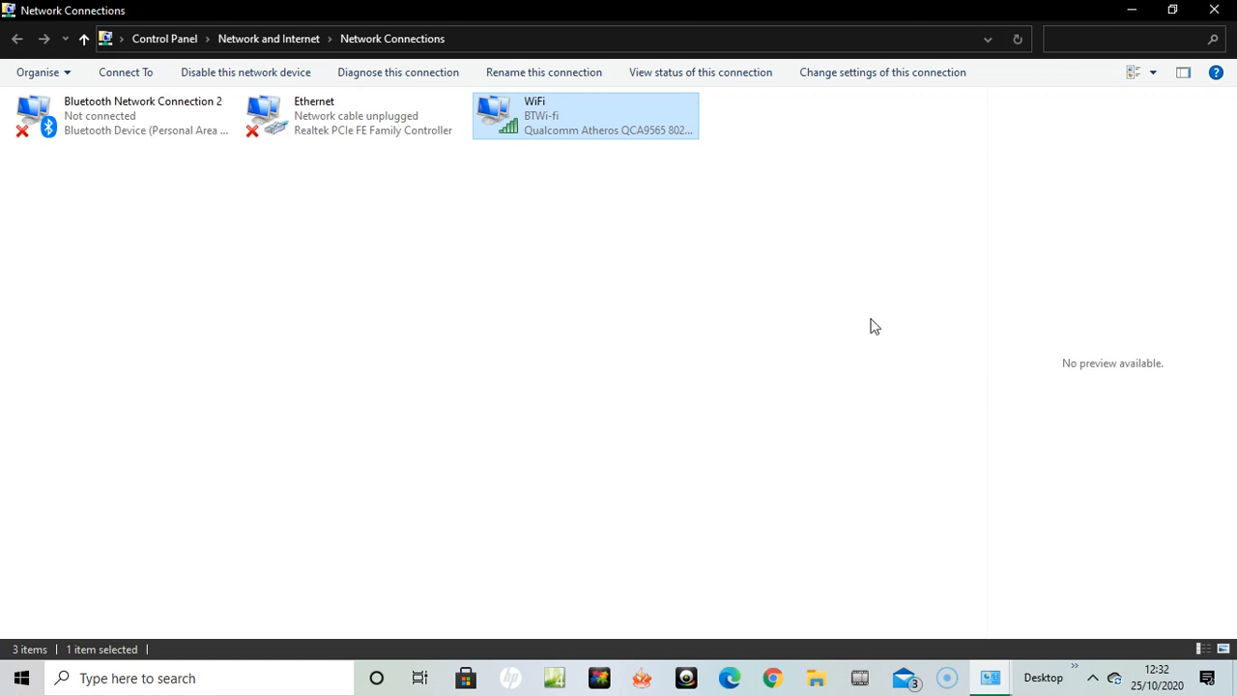